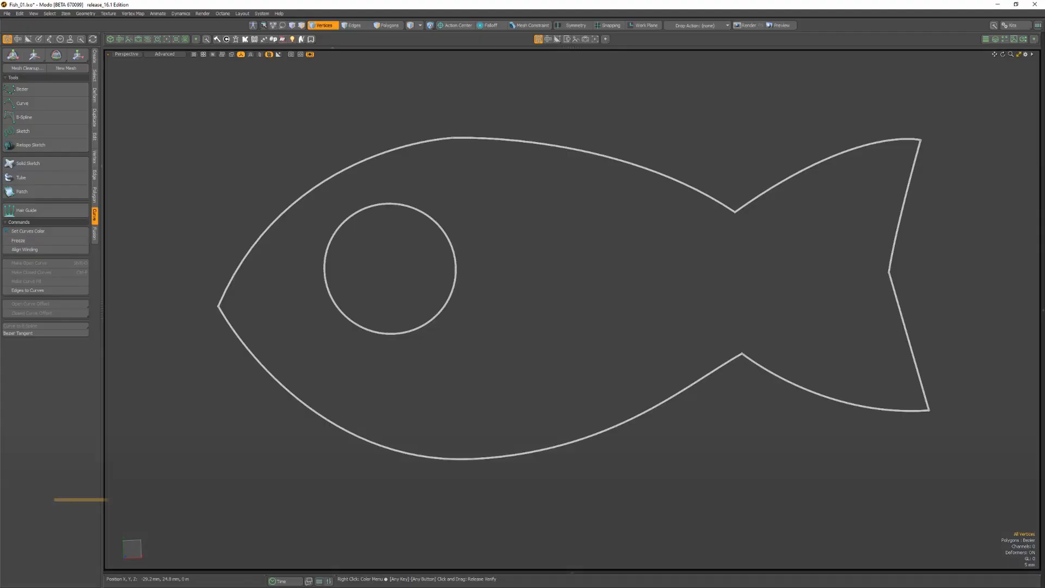
Select the fish curve's nose tip vertex and add the tail notch vertex.
{"action": "left_click", "coordinate": [18, 333]}
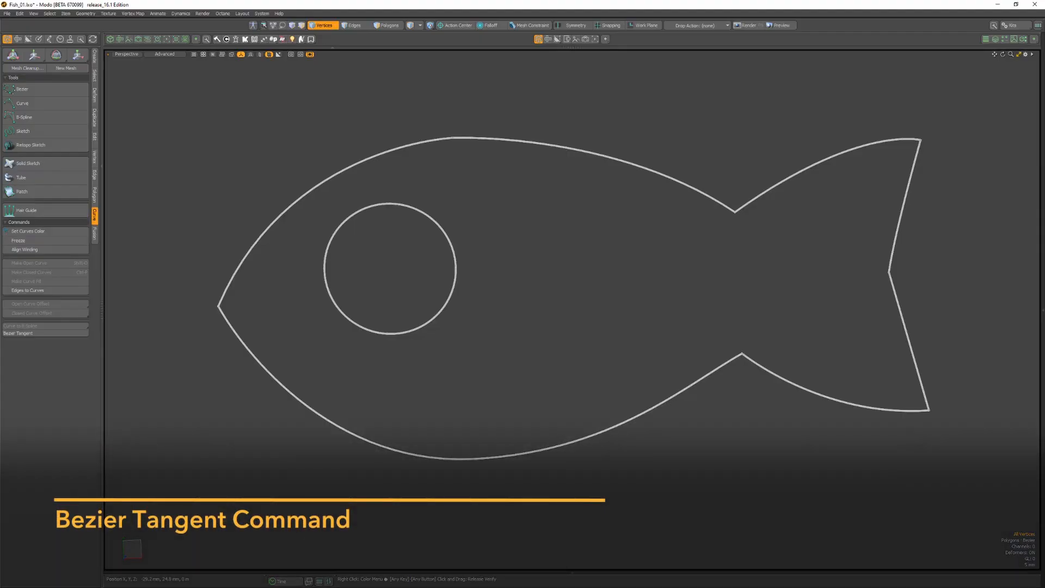
{"action": "left_click", "coordinate": [217, 305]}
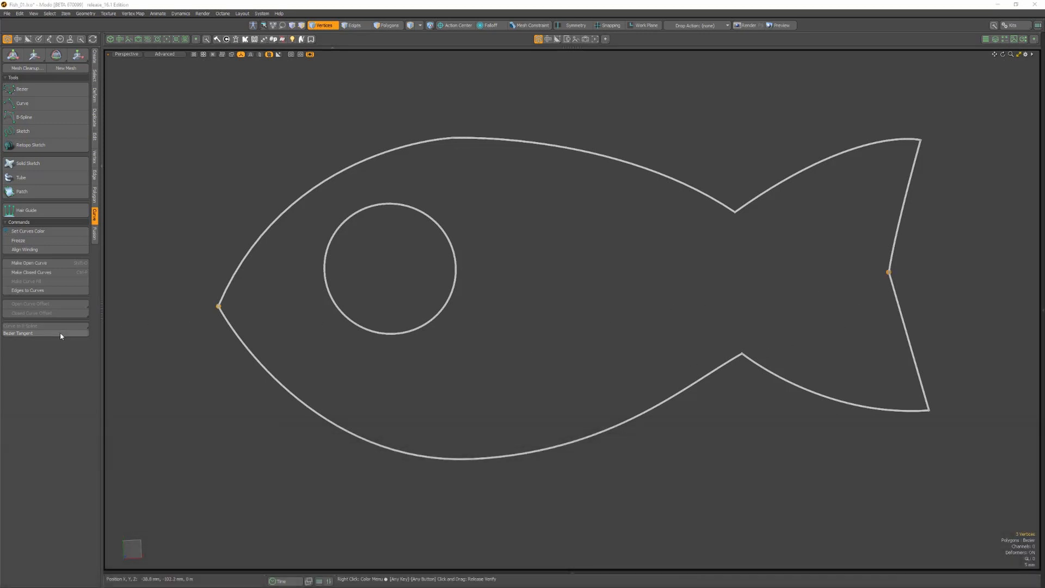
Apply Bezier Tangent with Smooth operation to both incoming and outgoing tangents of the selected points.
{"action": "left_click", "coordinate": [18, 334]}
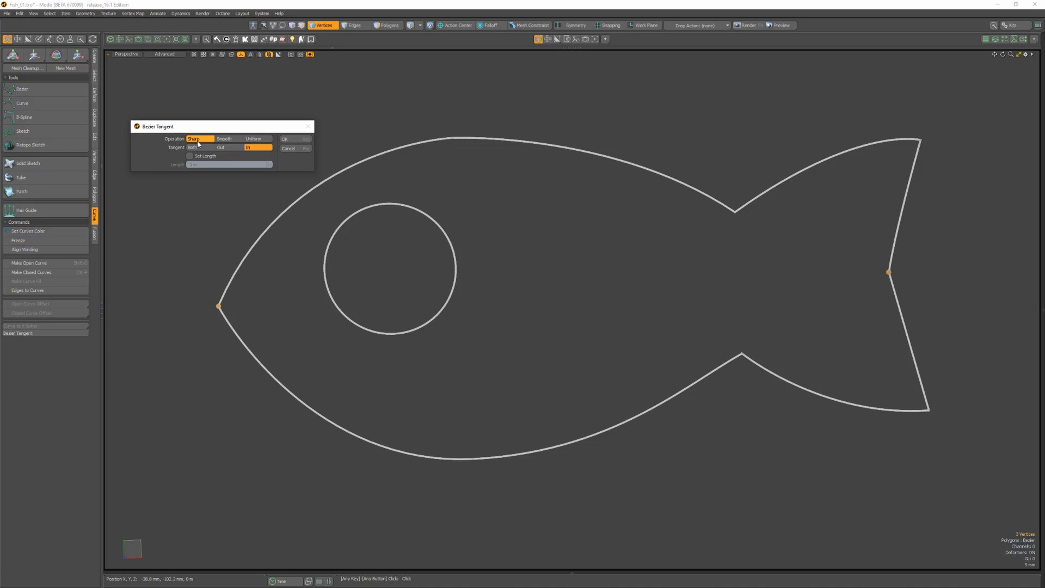
{"action": "left_click", "coordinate": [257, 139]}
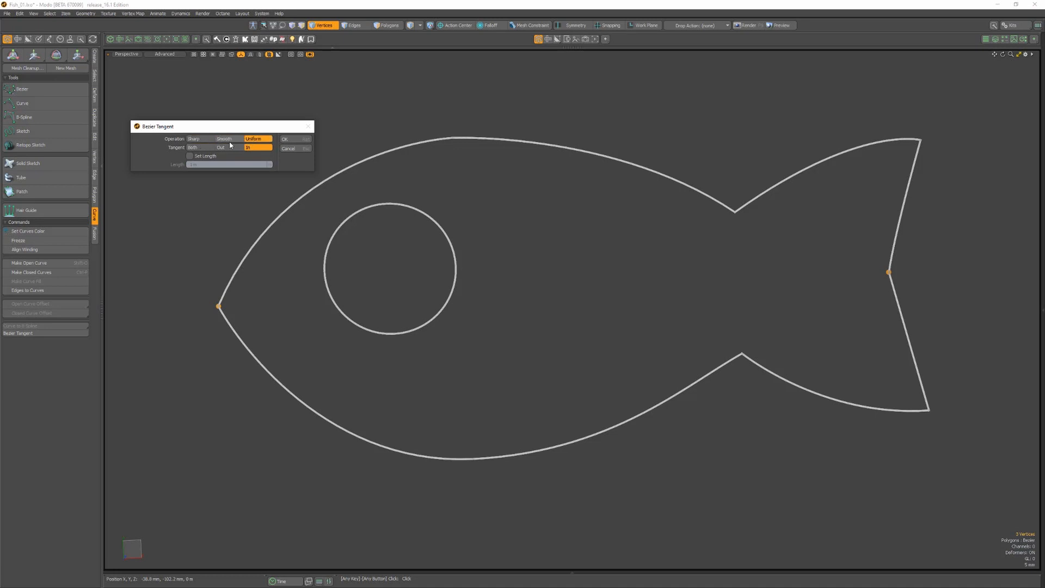
{"action": "left_click", "coordinate": [225, 139]}
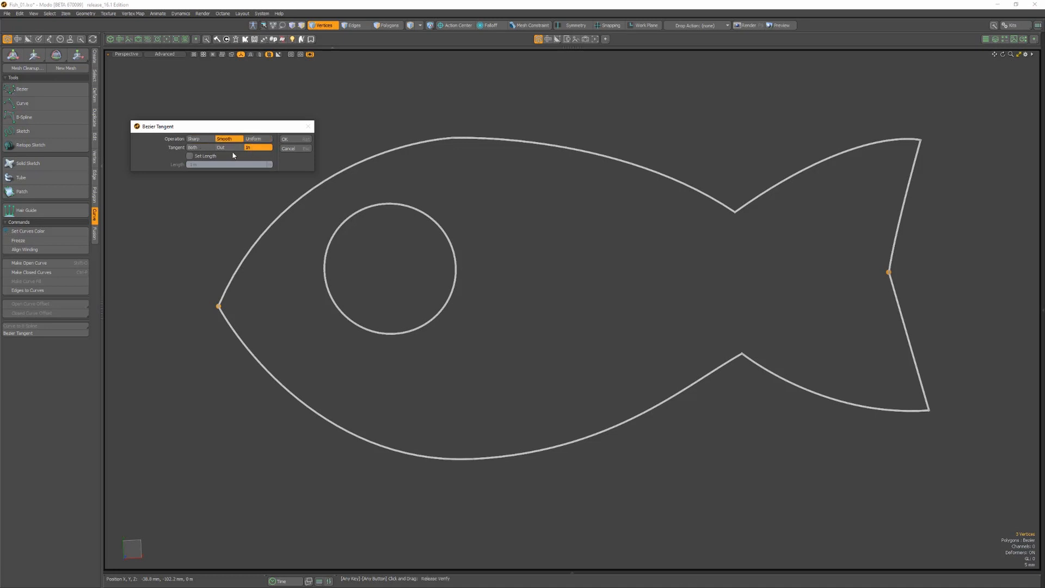
{"action": "left_click", "coordinate": [196, 147]}
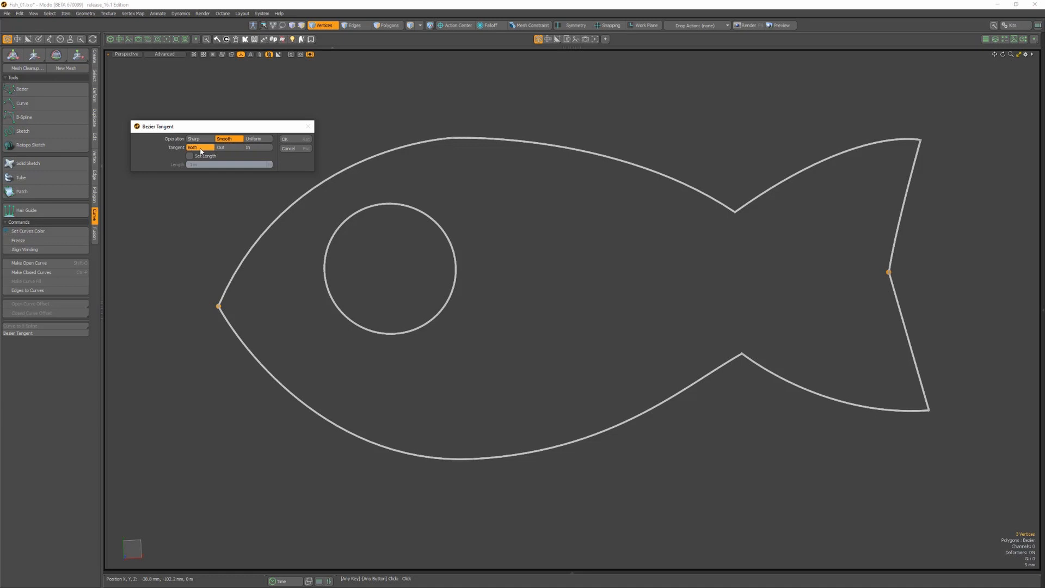
{"action": "left_click", "coordinate": [285, 139]}
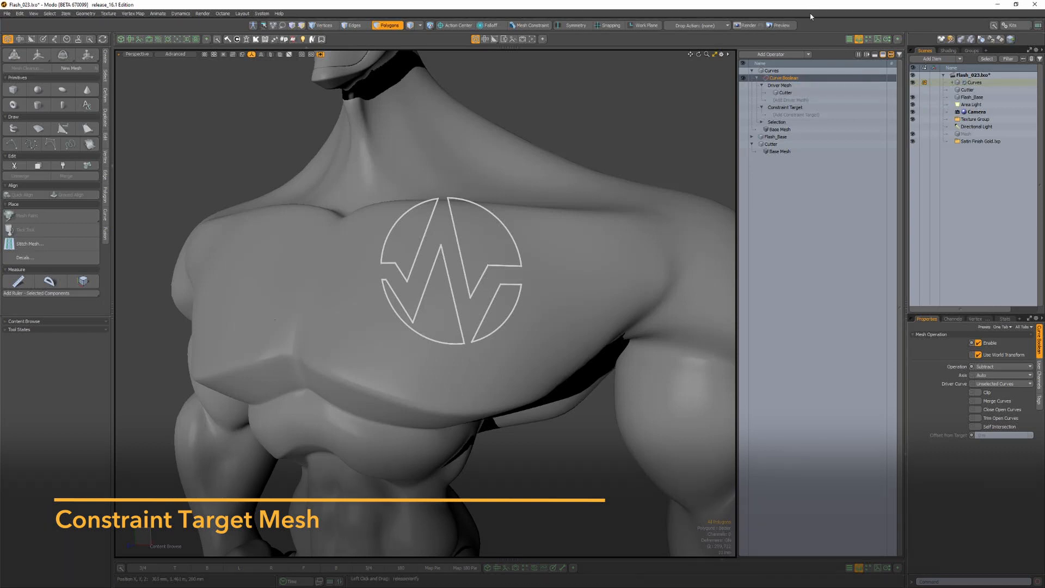
Constrain the emblem curve boolean to Flash_Base with a 10 mm Offset from Target.
{"action": "left_click", "coordinate": [799, 70]}
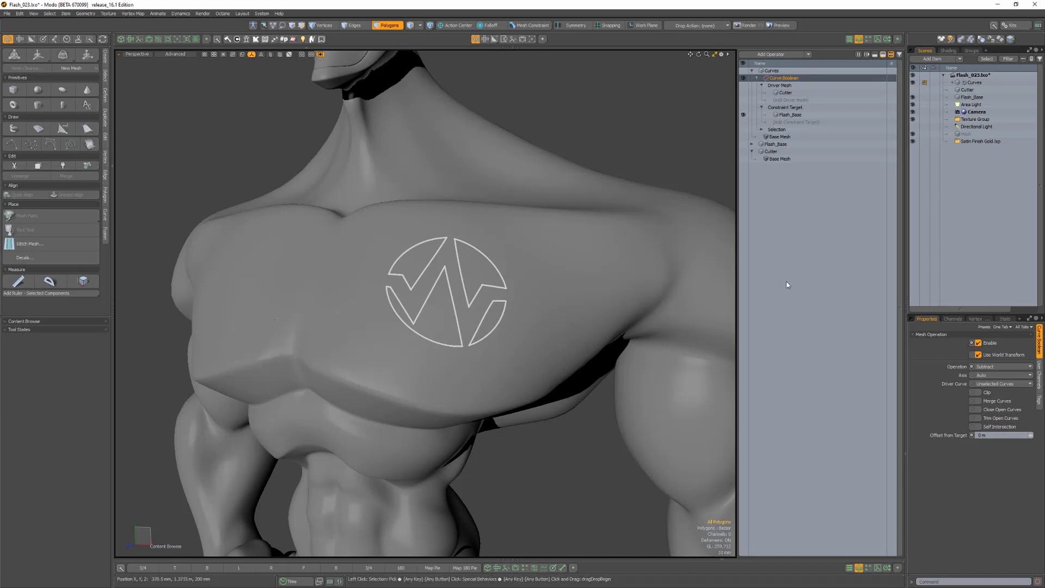
{"action": "left_click", "coordinate": [1003, 435]}
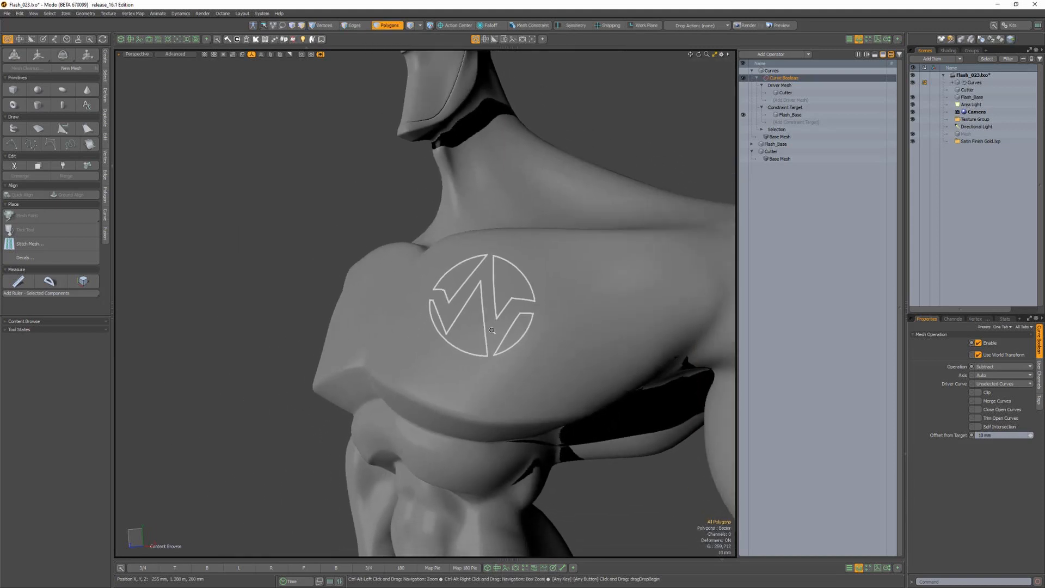
{"action": "left_click_drag", "start_coordinate": [492, 331], "coordinate": [421, 261]}
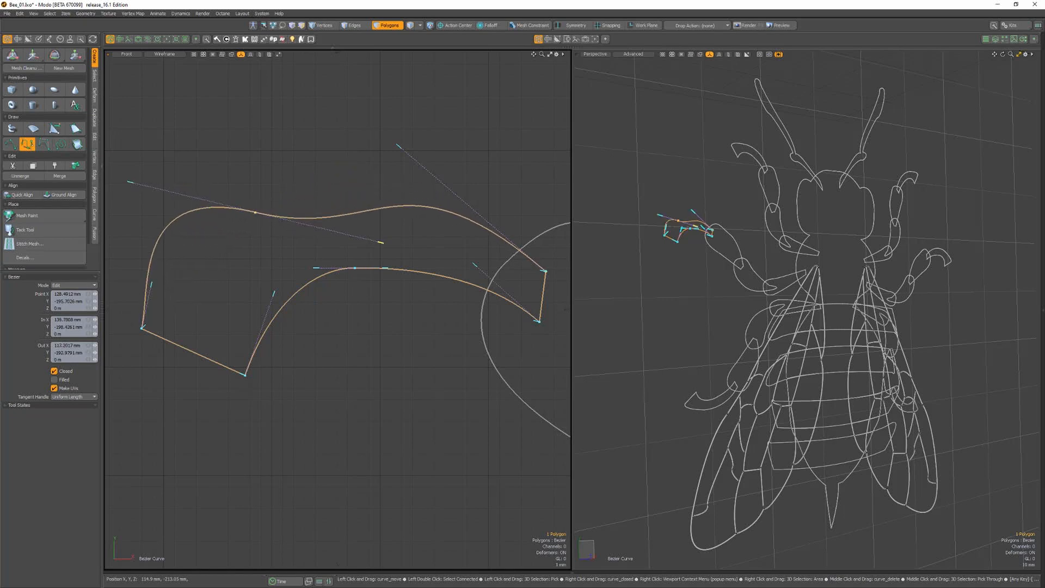
With broken tangent handles, reshape the curve's top edge and round its lower-left corner.
{"action": "left_click_drag", "start_coordinate": [380, 242], "coordinate": [320, 189]}
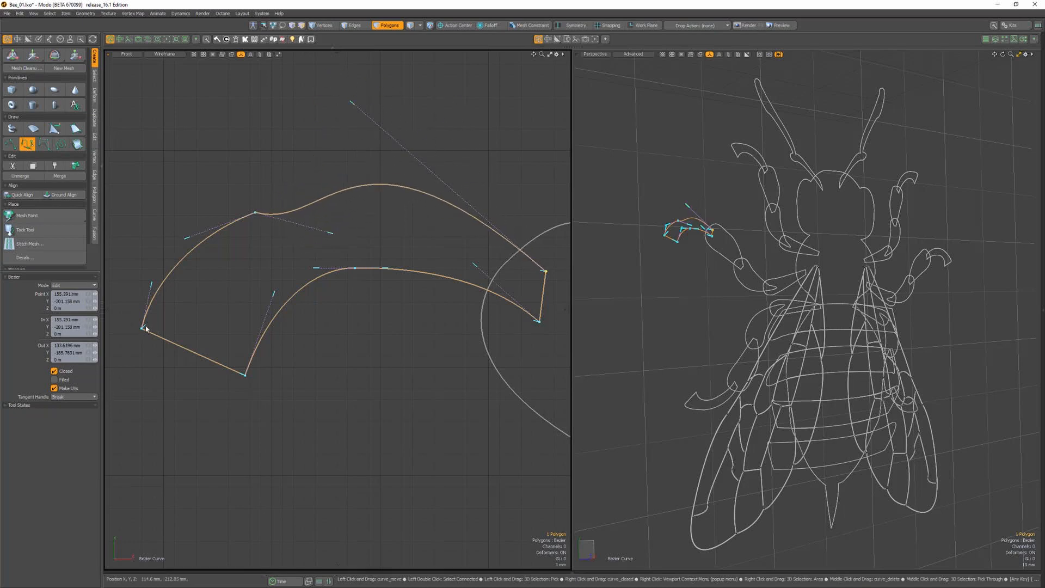
{"action": "left_click_drag", "start_coordinate": [144, 329], "coordinate": [141, 328]}
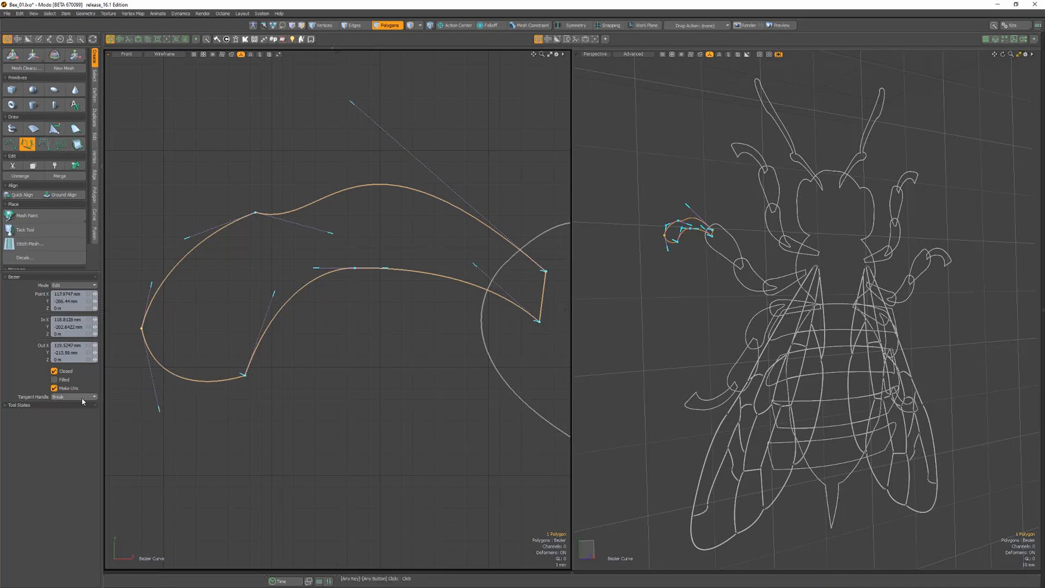